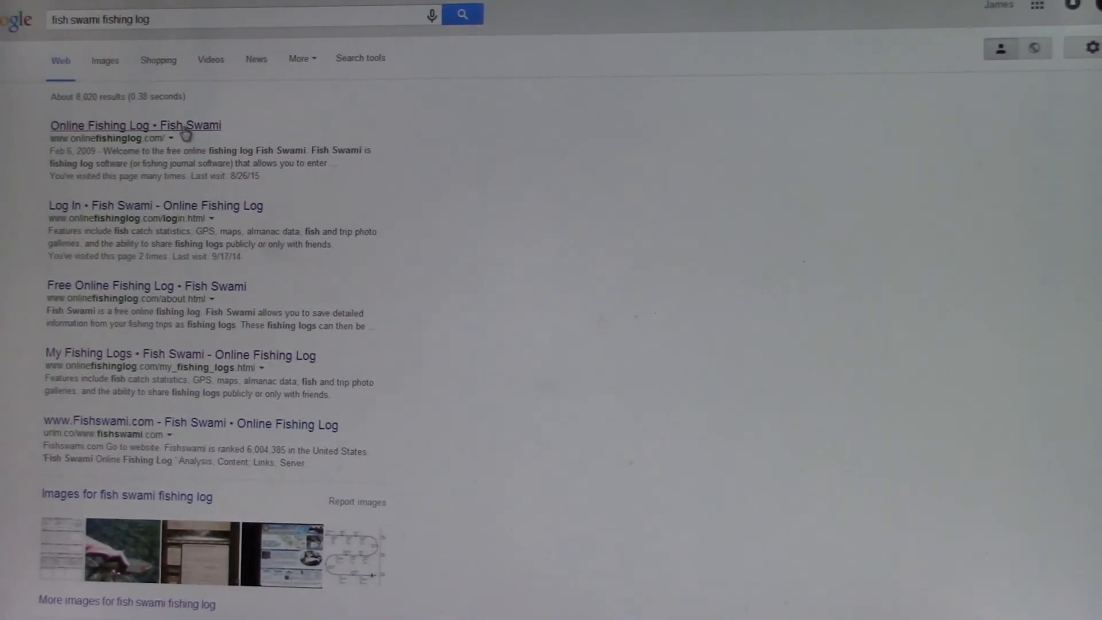
# - Go to the 'Online Fishing Log • Fish Swami' site from the Google results
pyautogui.click(135, 125)
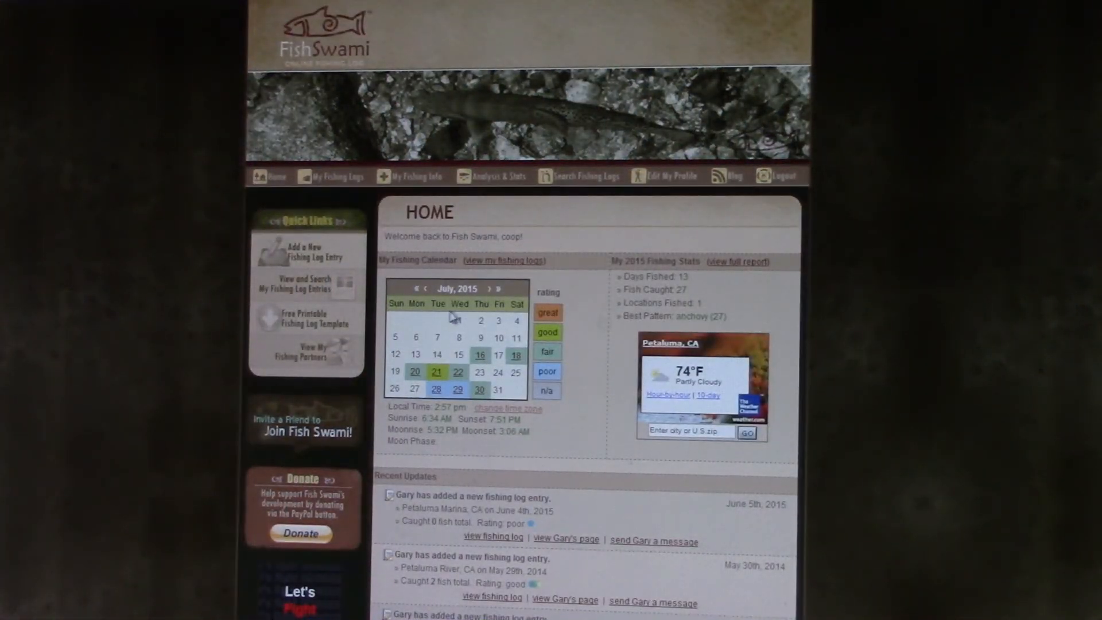
pyautogui.moveTo(460, 380)
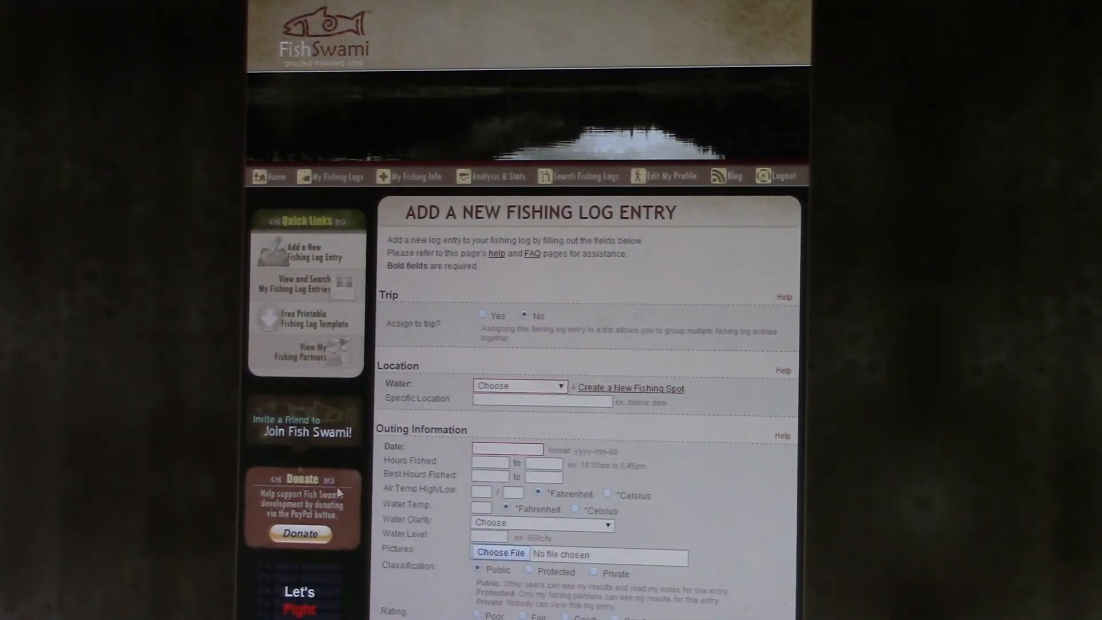
pyautogui.scroll(-3)
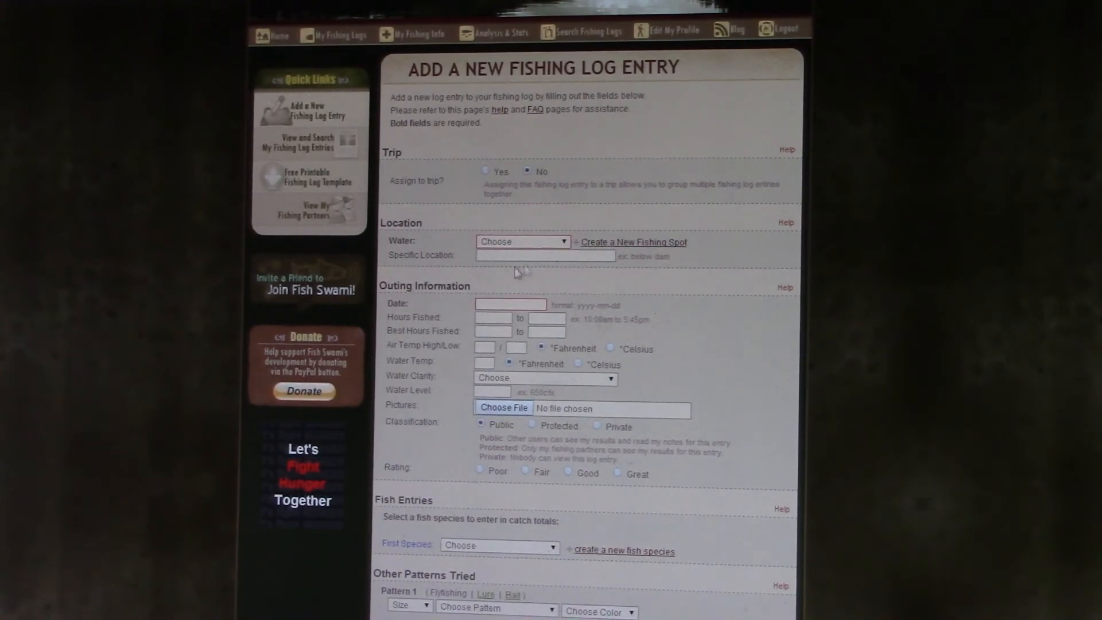
pyautogui.scroll(-3)
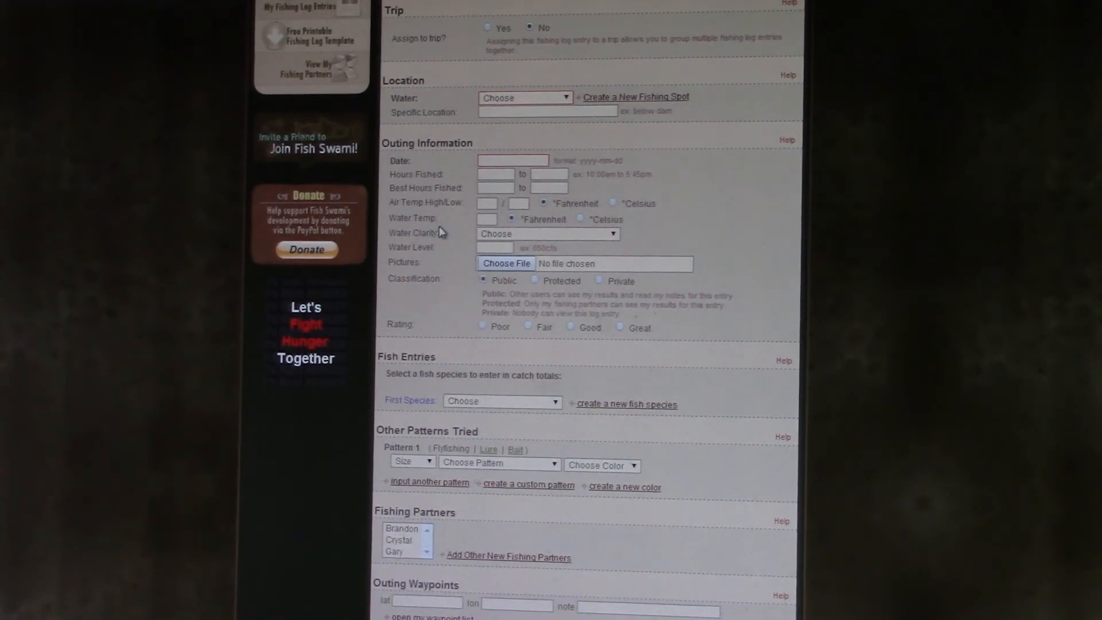
pyautogui.scroll(-3)
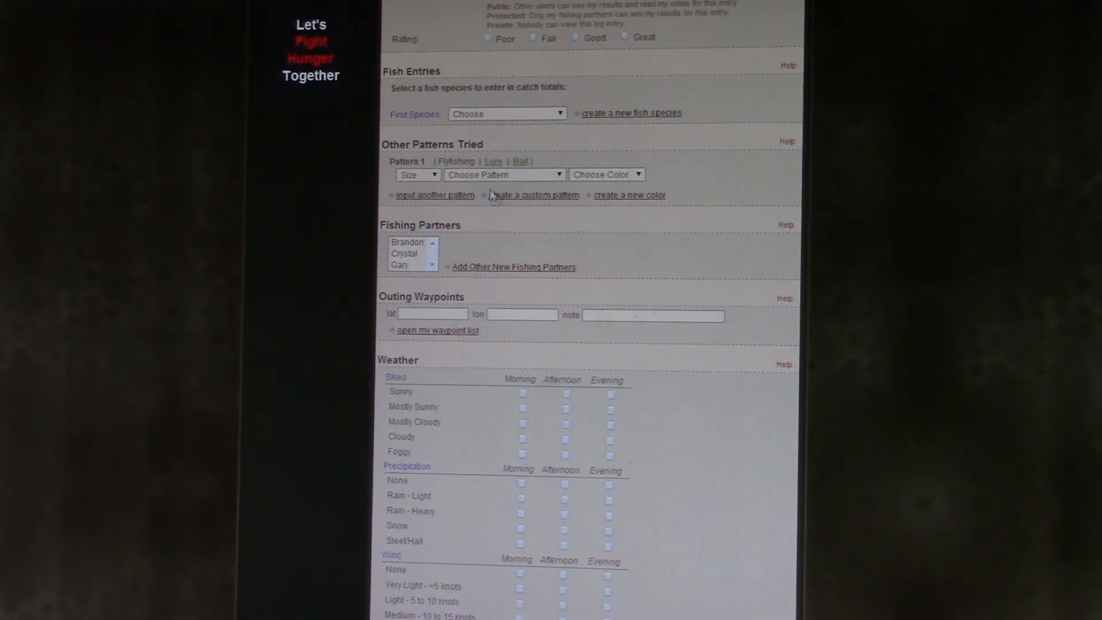
pyautogui.scroll(-3)
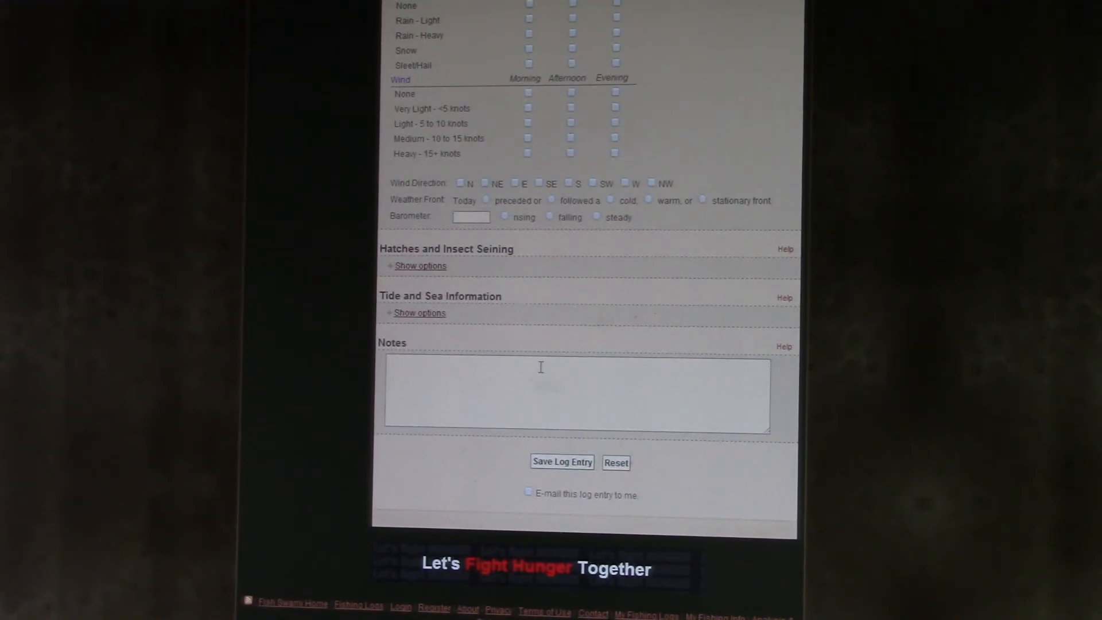
pyautogui.moveTo(808, 384)
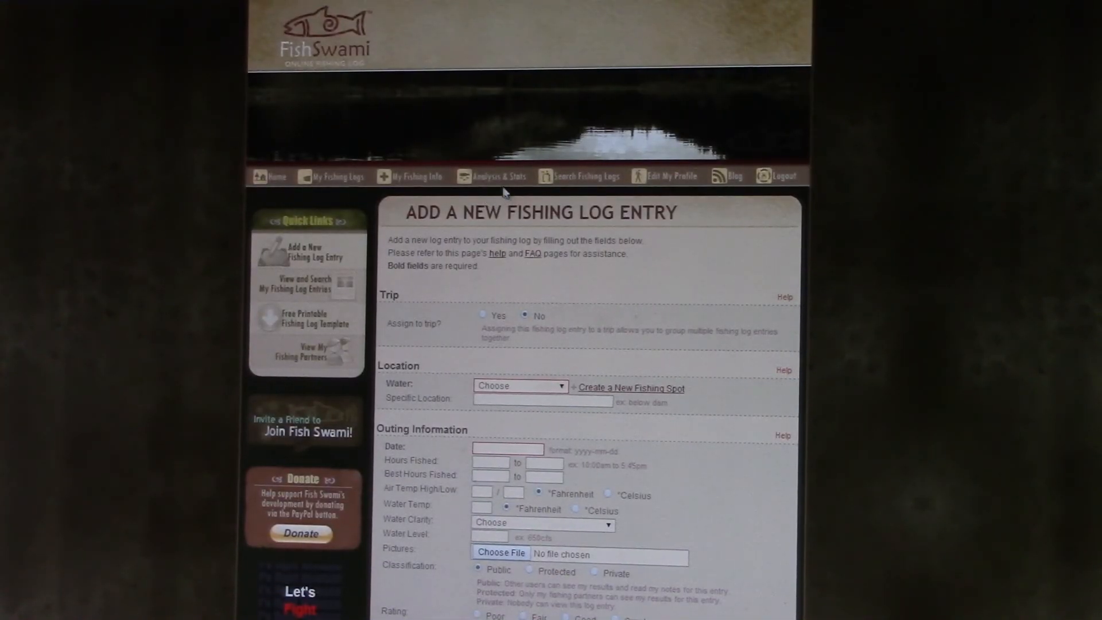
# - Show the Empirical Analysis System with yearly catch totals for 2010–2015, totalling 241
pyautogui.click(499, 176)
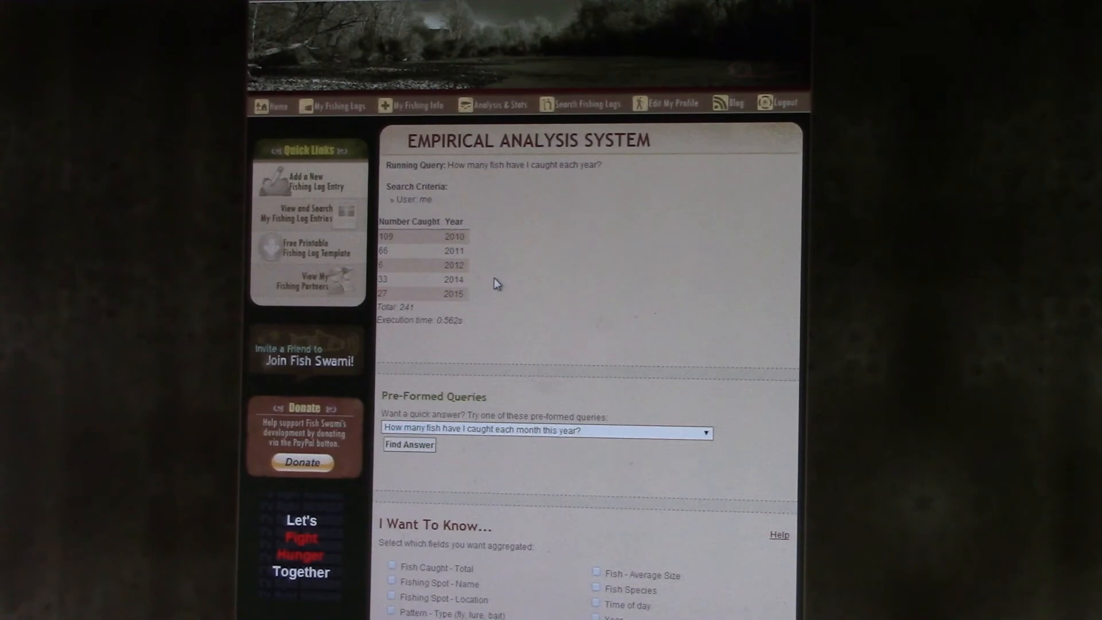
pyautogui.moveTo(395, 290)
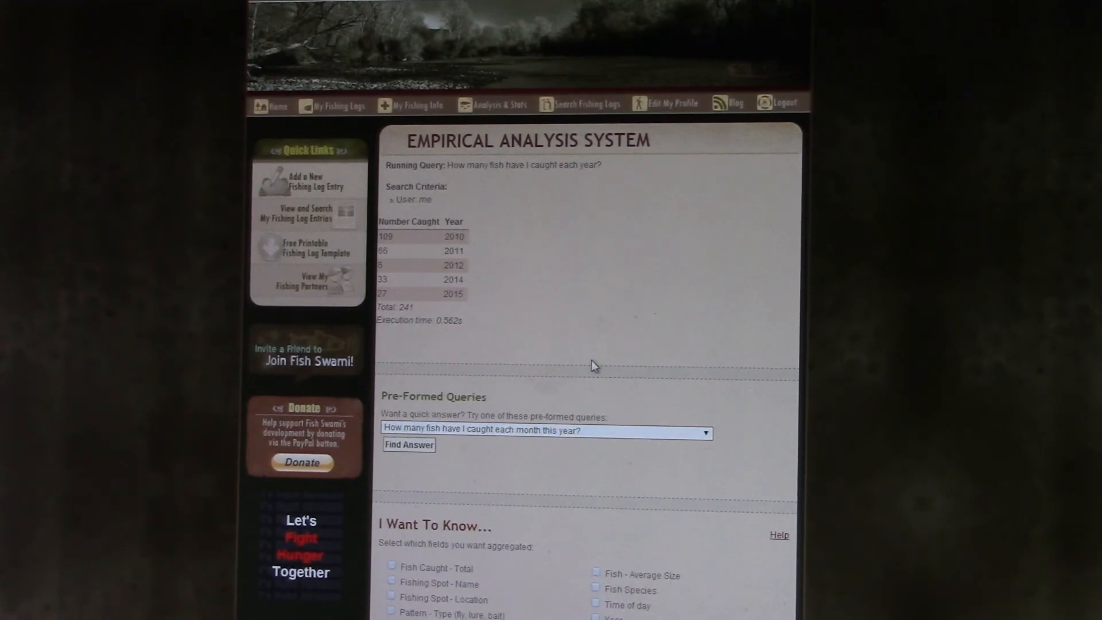
pyautogui.click(544, 429)
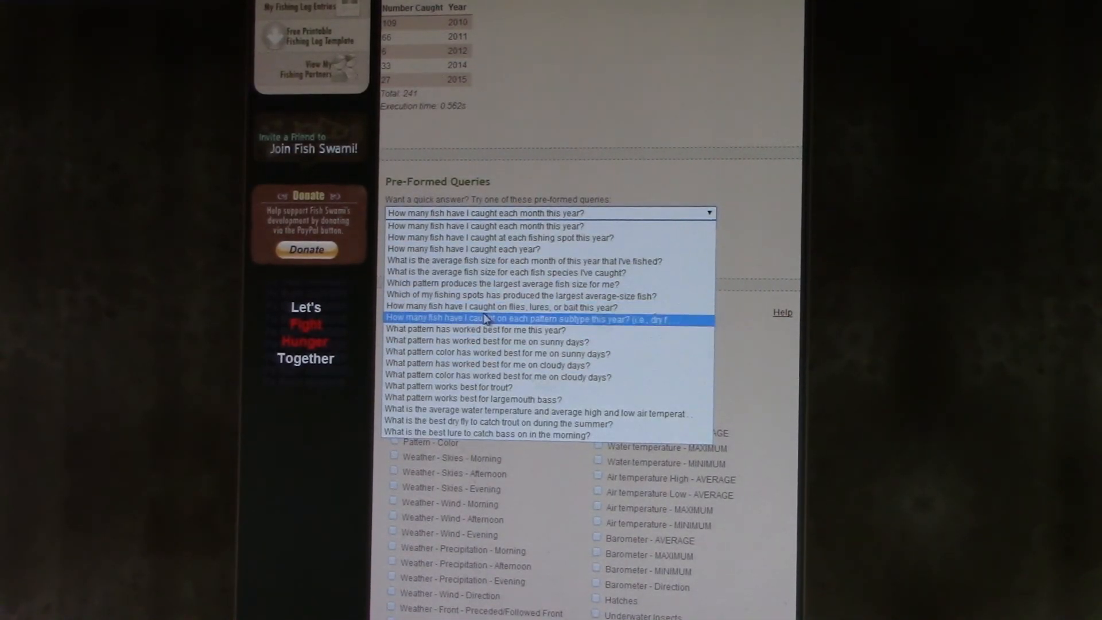
pyautogui.click(547, 213)
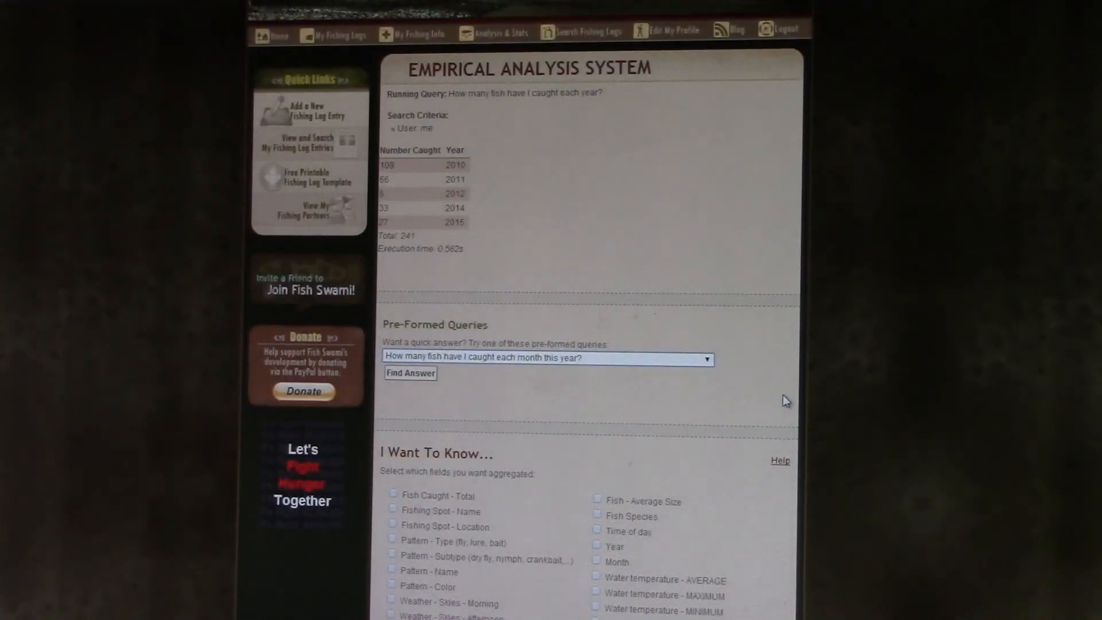